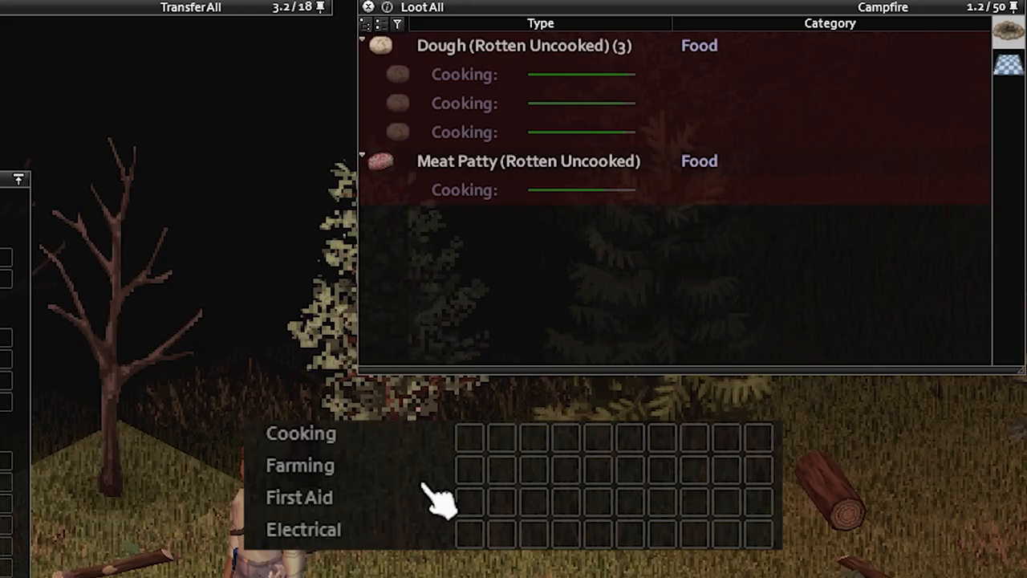
mouse_move(481, 457)
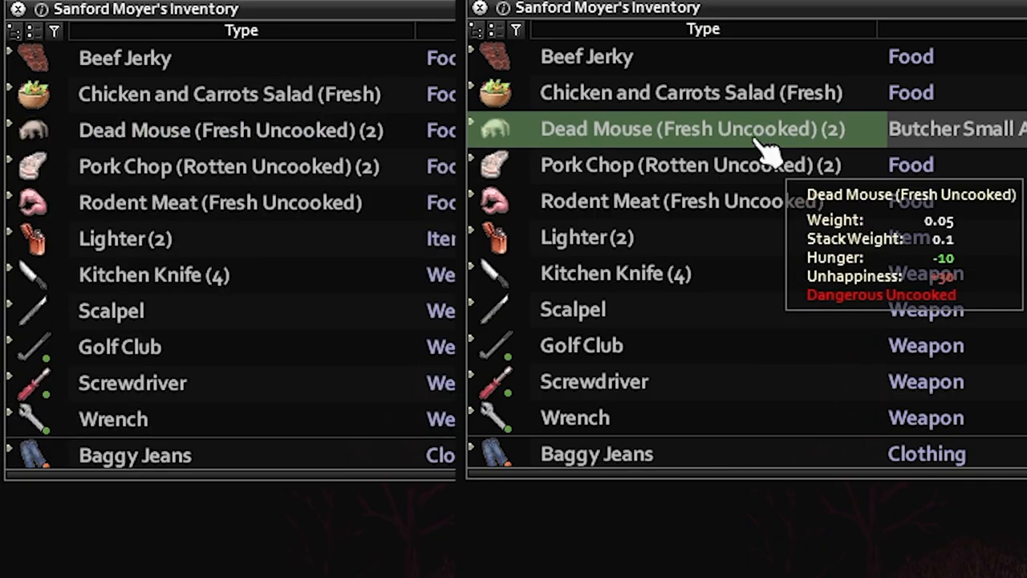
mouse_move(222, 202)
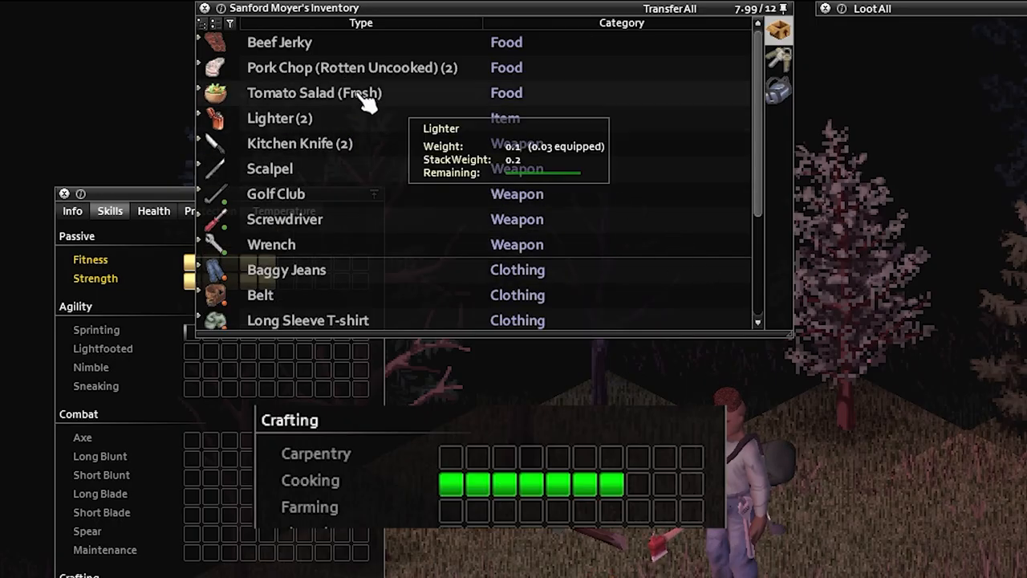
- Add Cabbage (Rotten) to the Tomato Salad (Fresh) through its Salad submenu
right_click(314, 92)
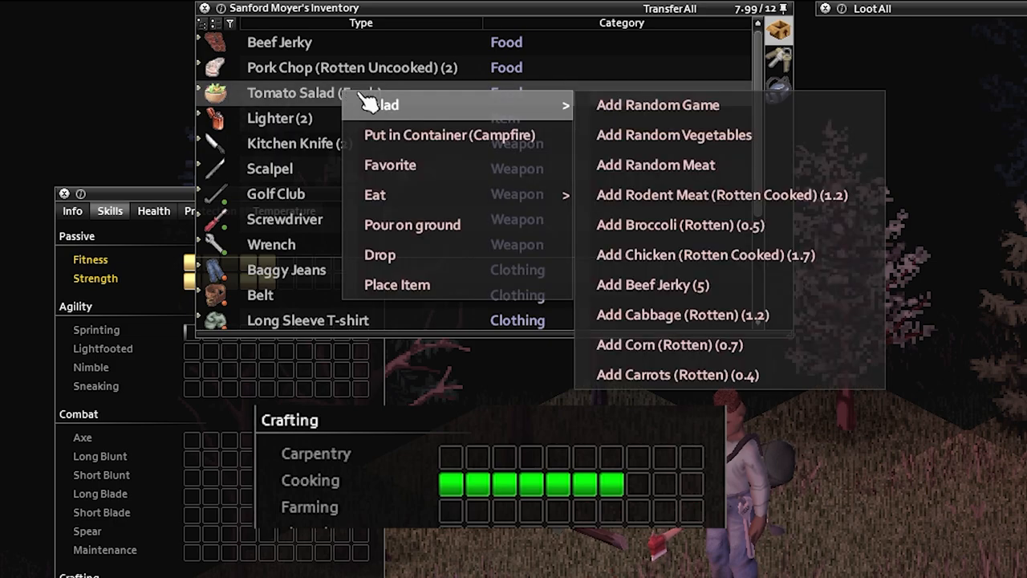
click(683, 313)
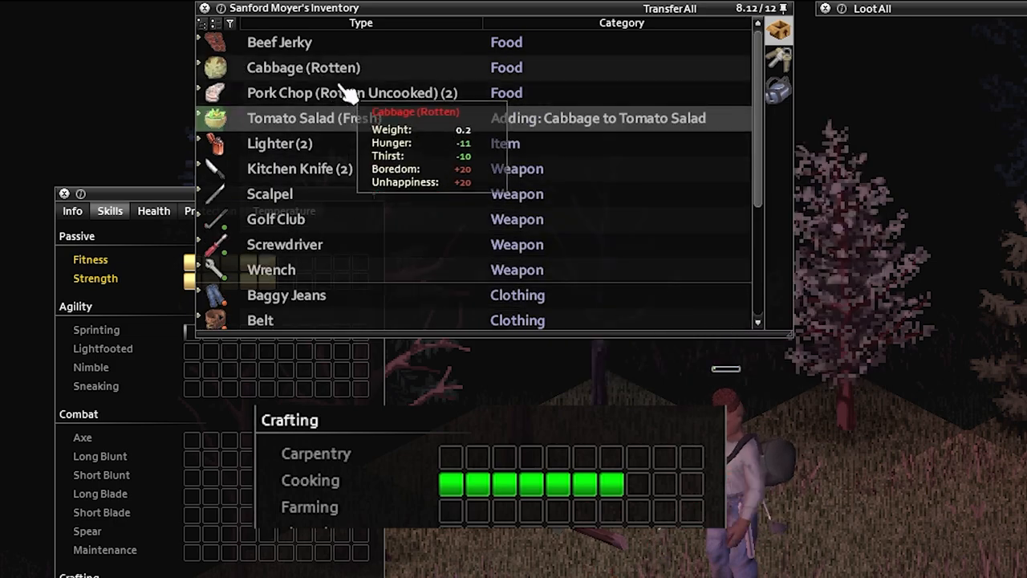